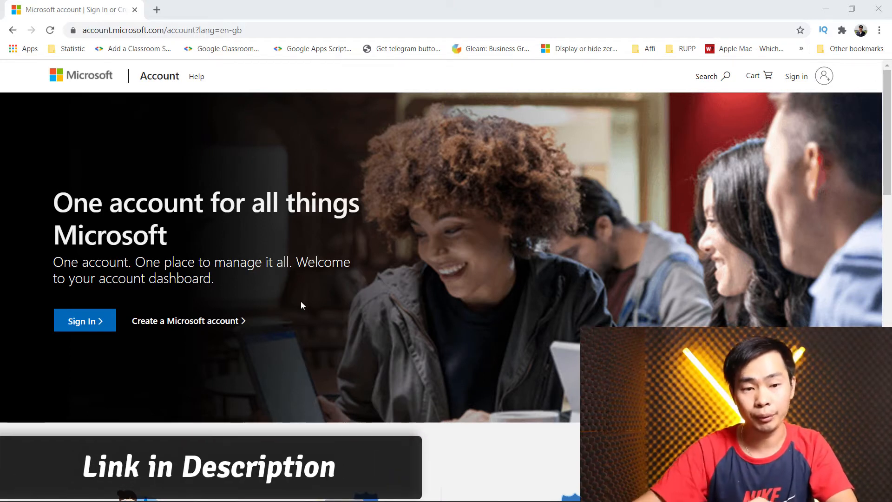
# Step: Browse the Microsoft account landing page and choose 'Create a Microsoft account'
pyautogui.scroll(-3)
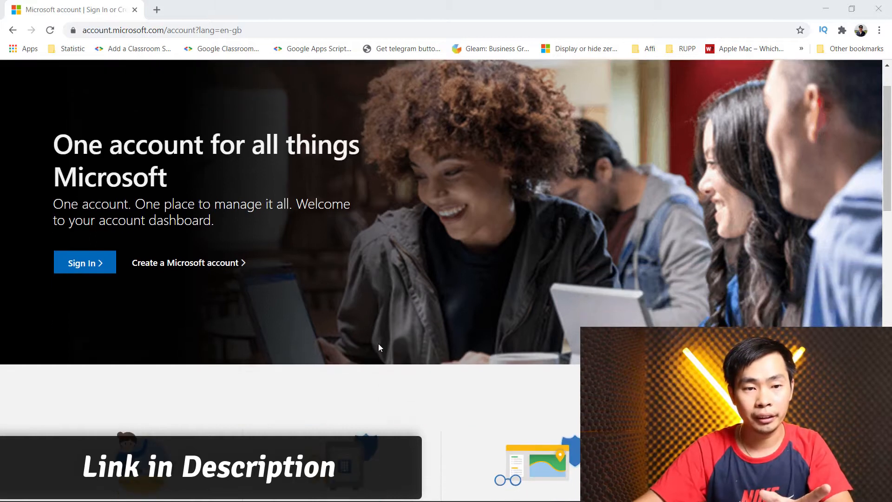
pyautogui.moveTo(105, 145); pyautogui.dragTo(278, 144)
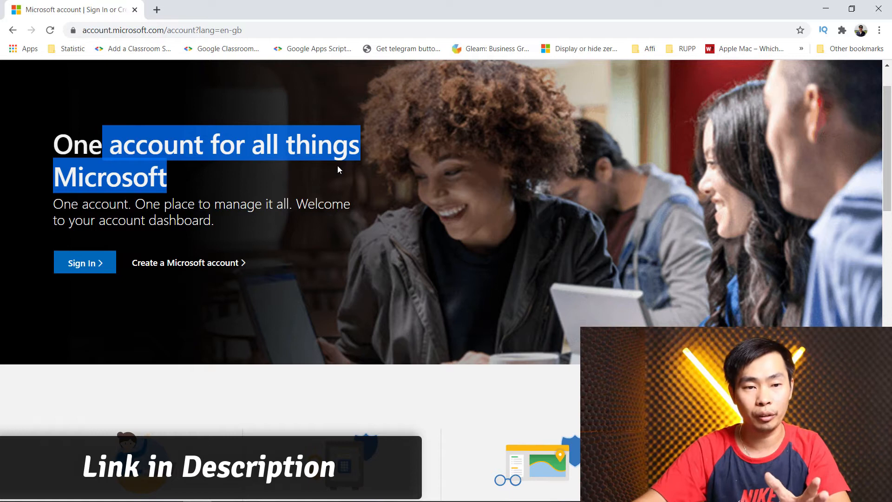
pyautogui.scroll(-3)
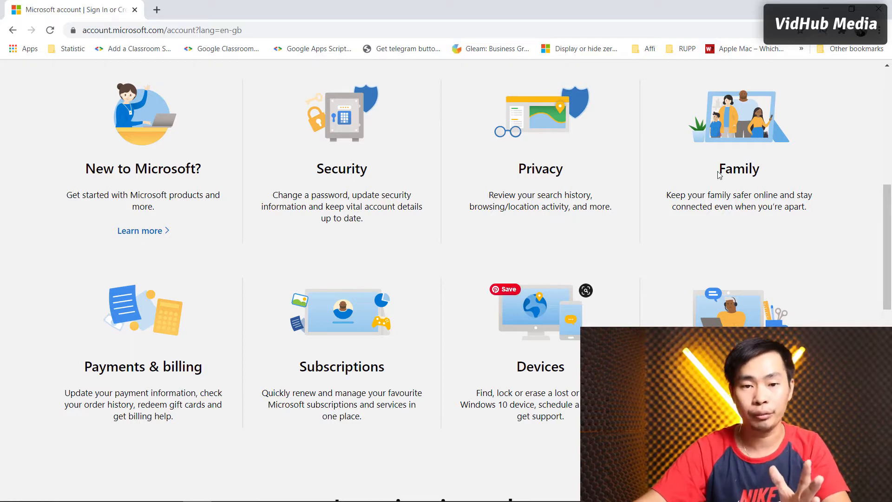
pyautogui.scroll(-3)
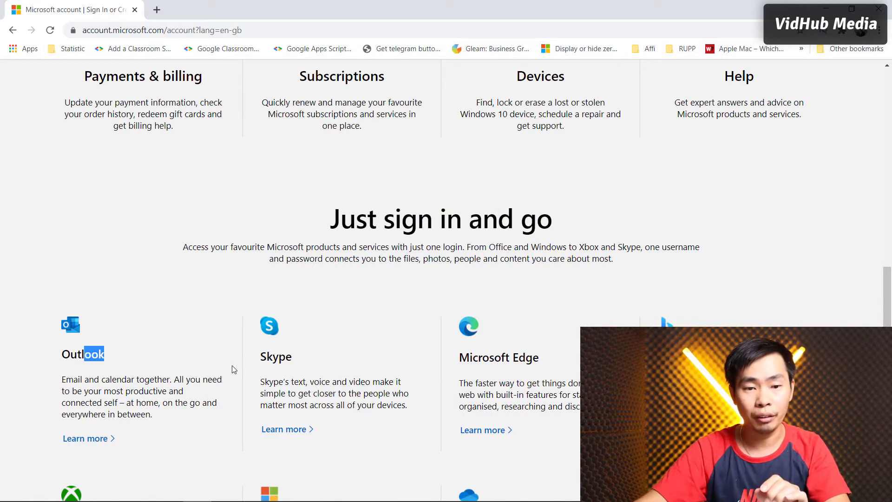
pyautogui.scroll(-3)
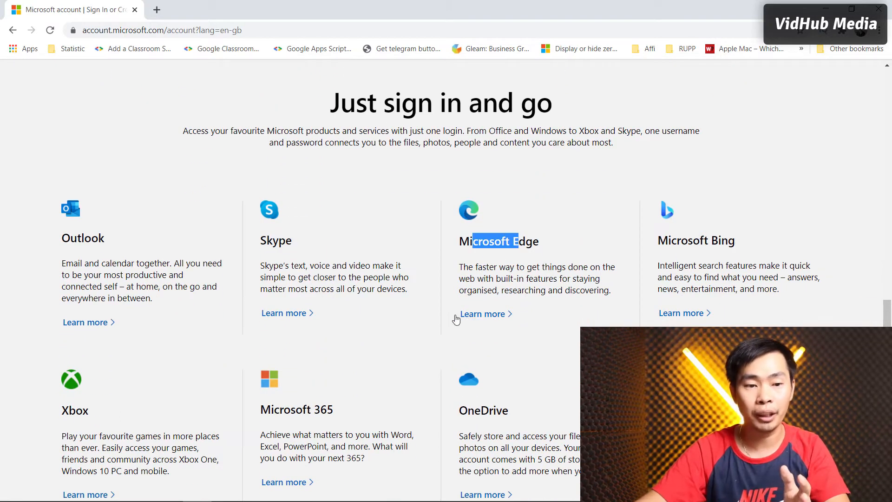
pyautogui.scroll(-3)
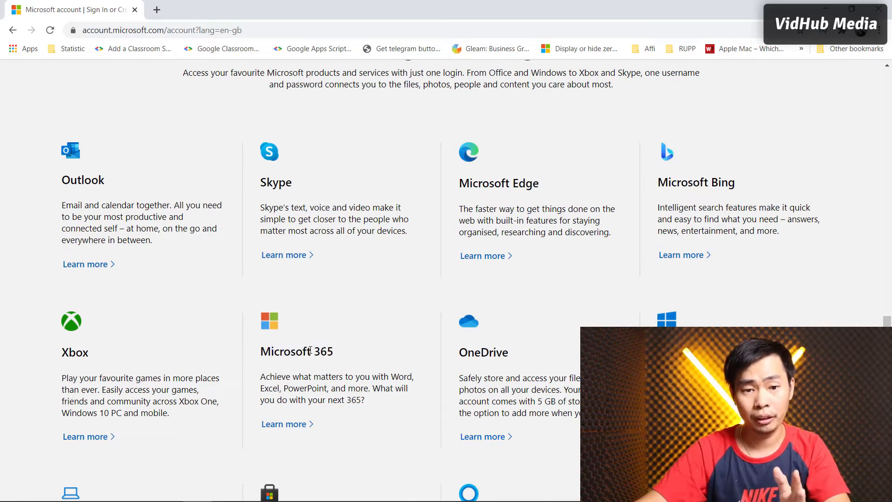
pyautogui.doubleClick(322, 351)
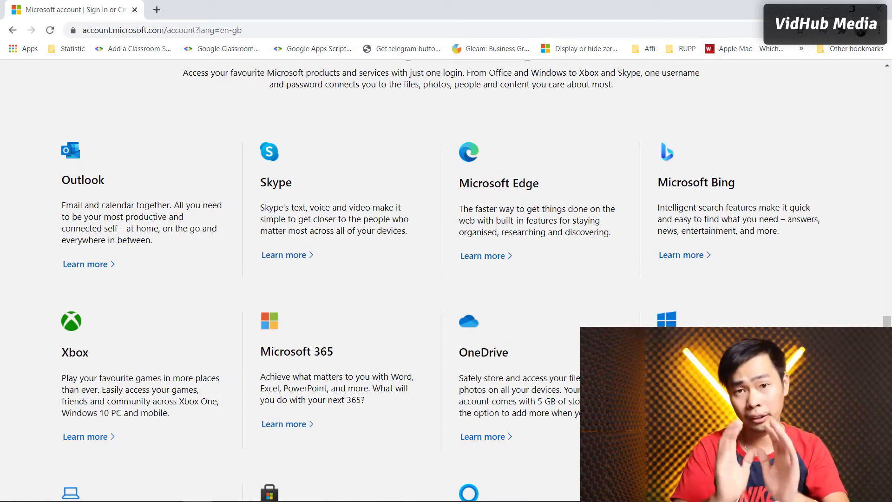
pyautogui.scroll(-3)
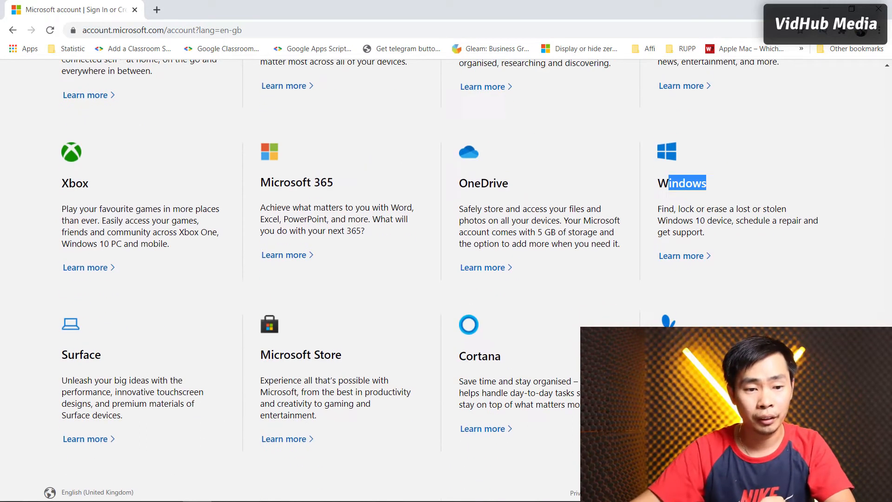
pyautogui.scroll(-3)
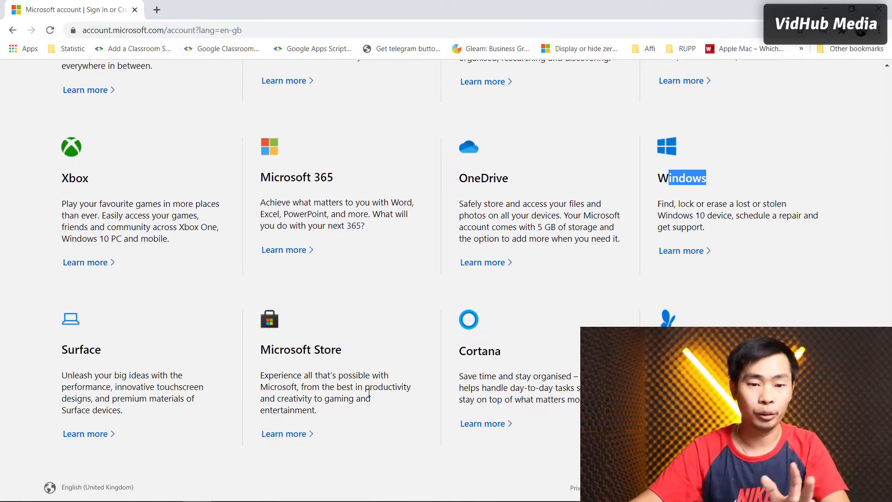
pyautogui.scroll(-3)
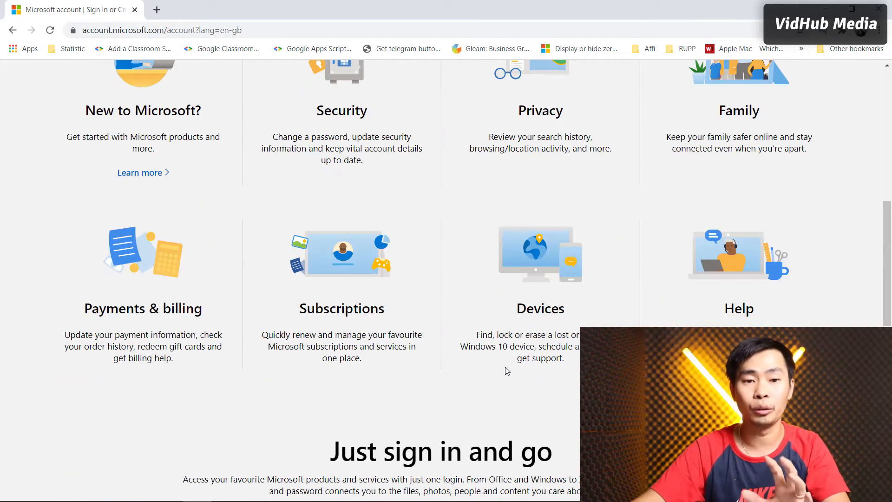
pyautogui.scroll(3)
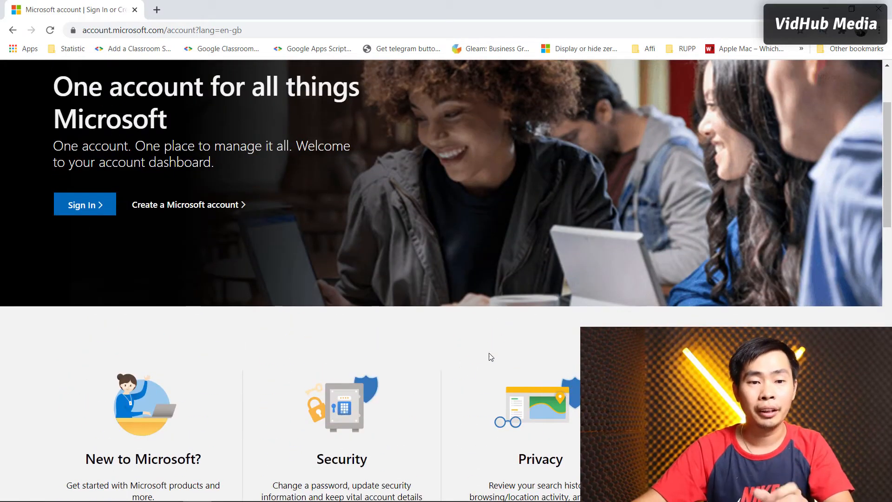
pyautogui.moveTo(264, 291)
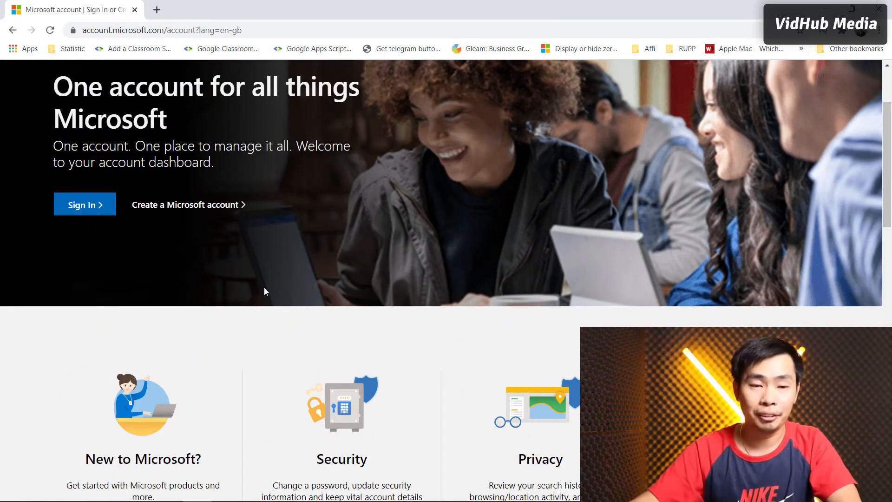
pyautogui.click(188, 204)
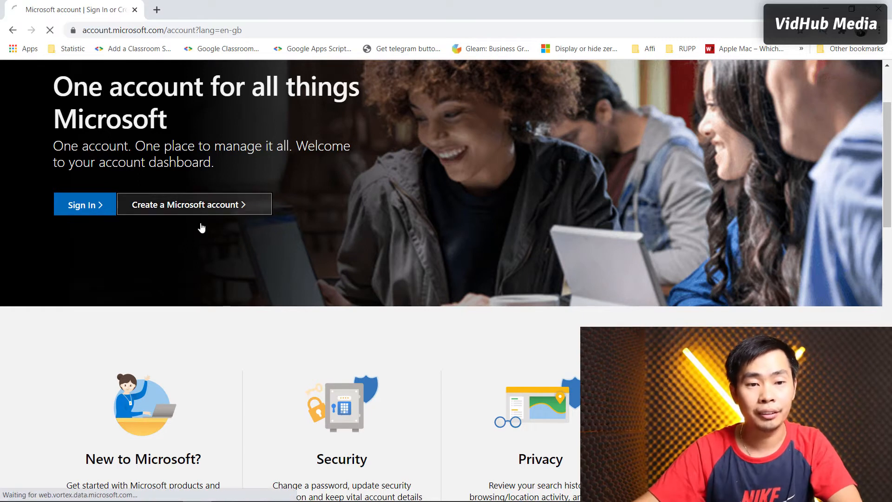
pyautogui.click(189, 204)
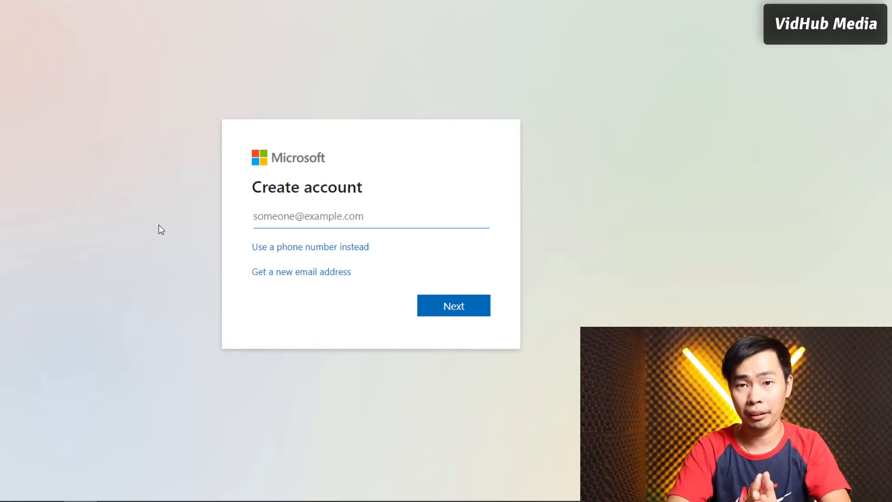
pyautogui.moveTo(347, 307)
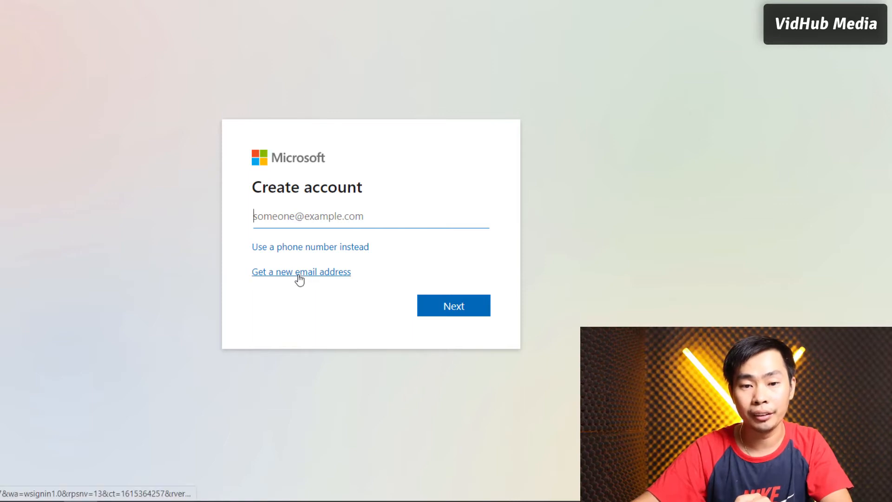
pyautogui.moveTo(303, 277)
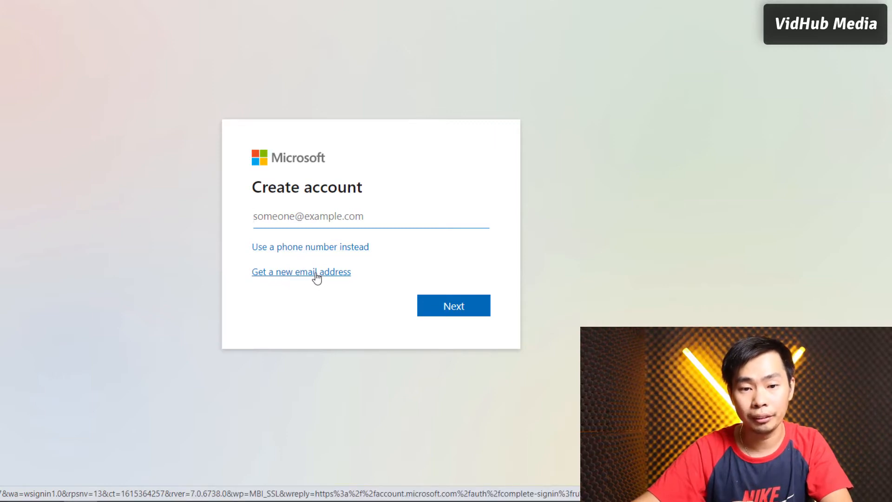
pyautogui.click(301, 271)
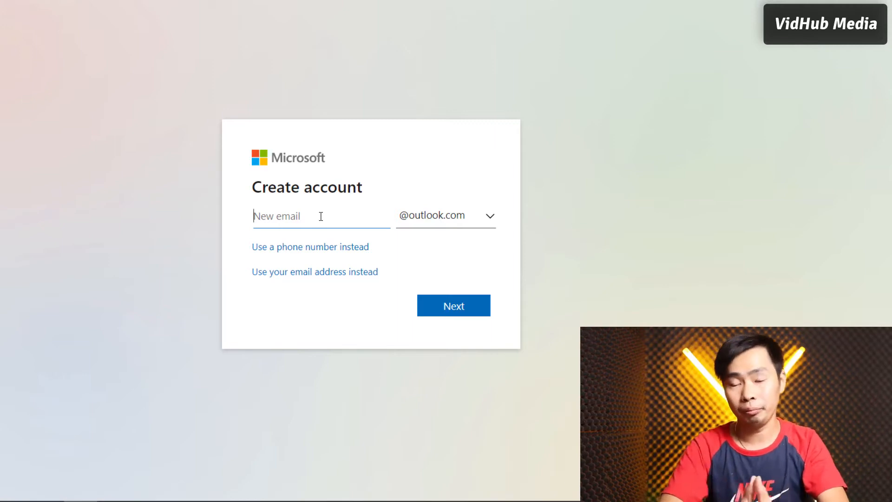
pyautogui.write('vid')
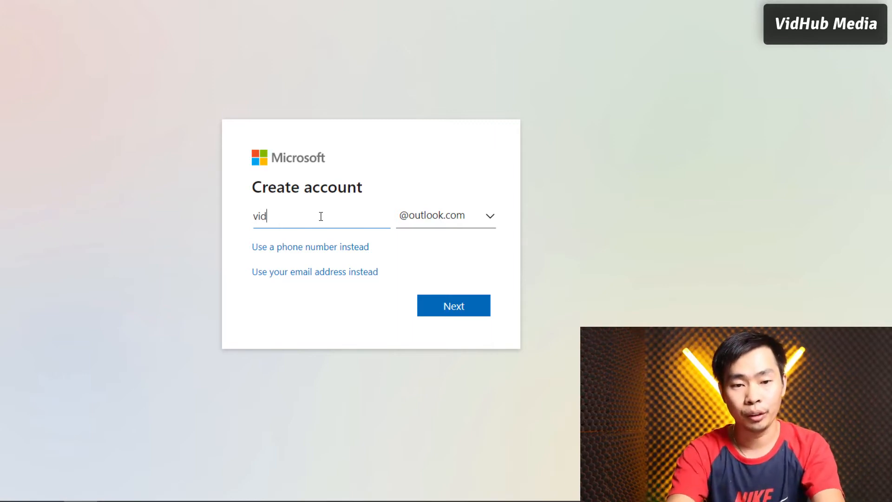
pyautogui.write('hubmedia')
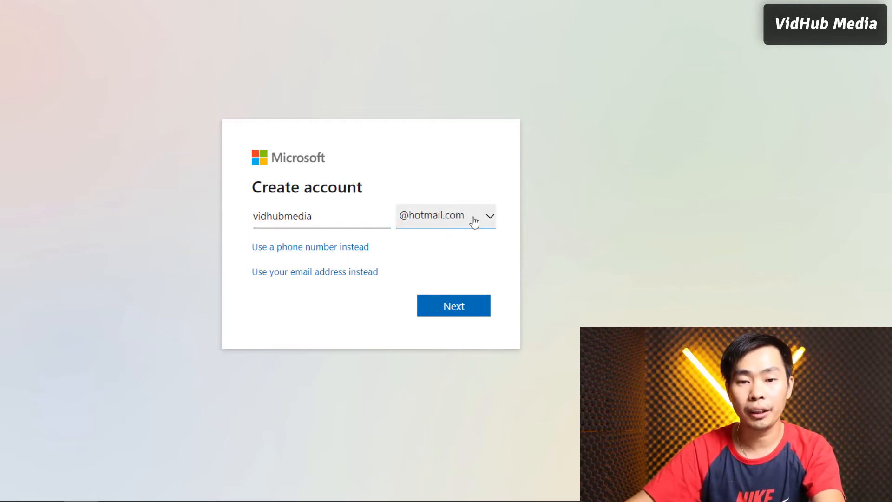
pyautogui.click(446, 215)
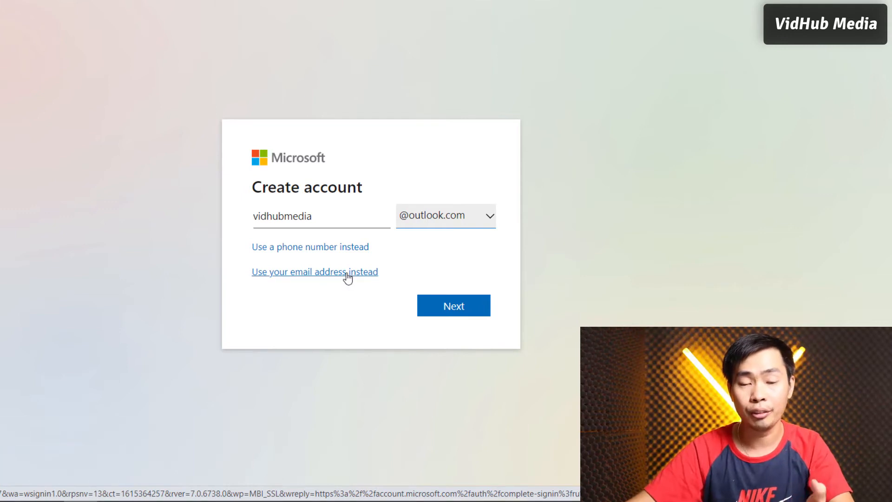
pyautogui.moveTo(228, 269)
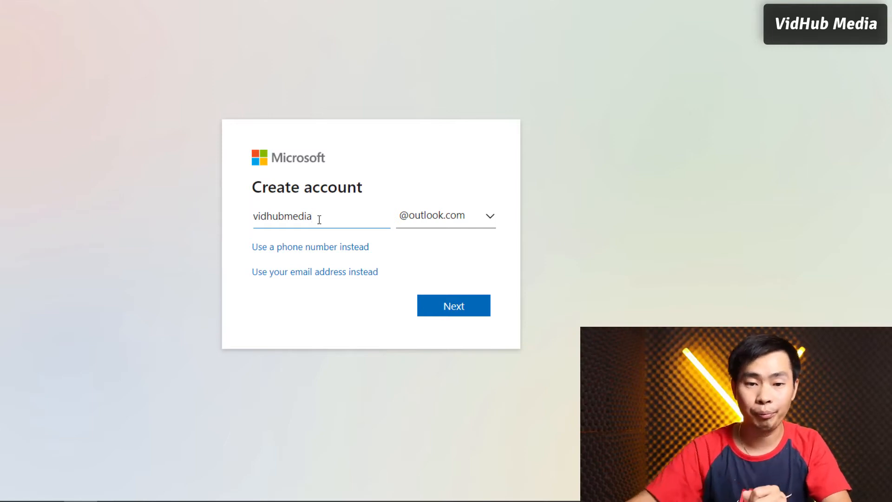
pyautogui.click(454, 305)
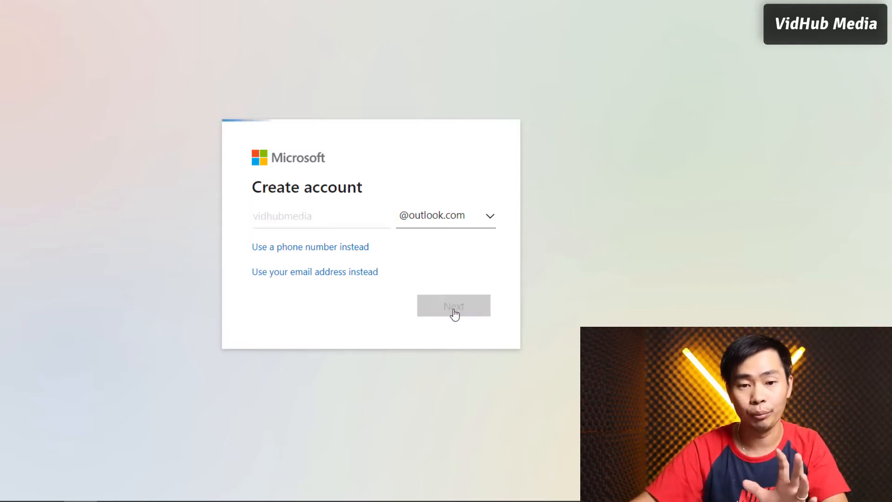
# Step: Submit the address, set a password with Microsoft offers opted in, and continue
pyautogui.click(453, 305)
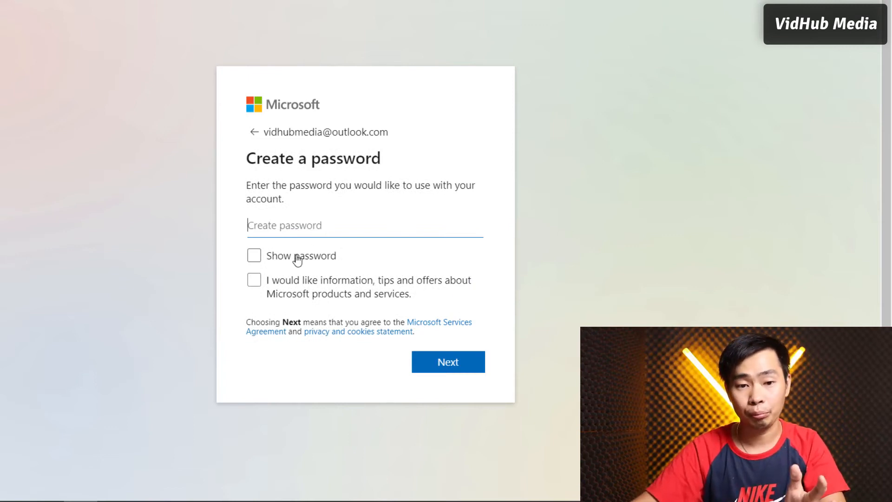
pyautogui.moveTo(256, 257)
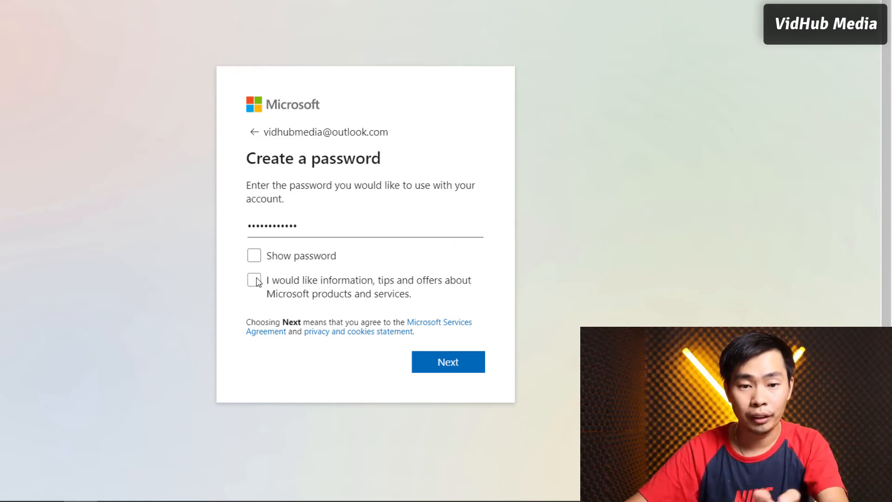
pyautogui.click(254, 279)
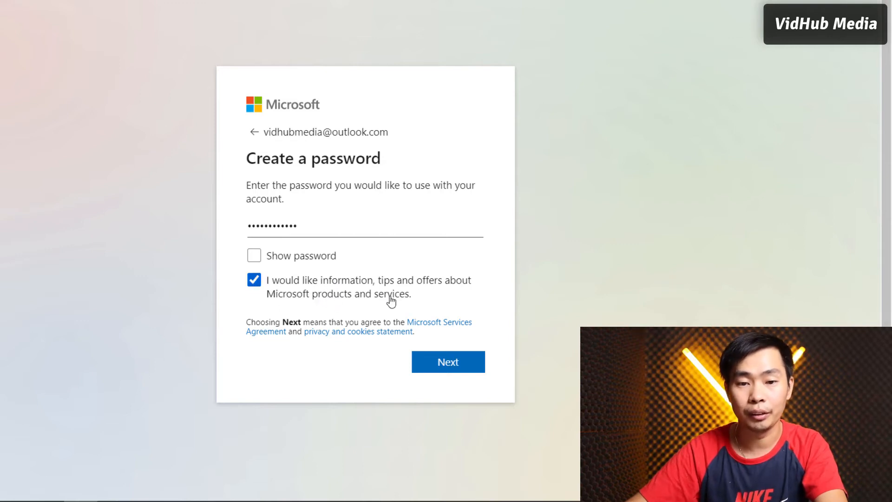
pyautogui.click(447, 362)
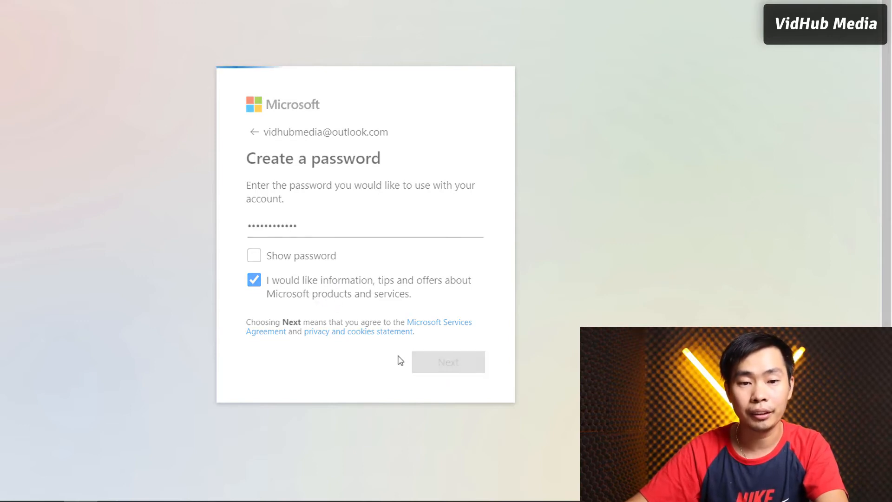
pyautogui.click(448, 362)
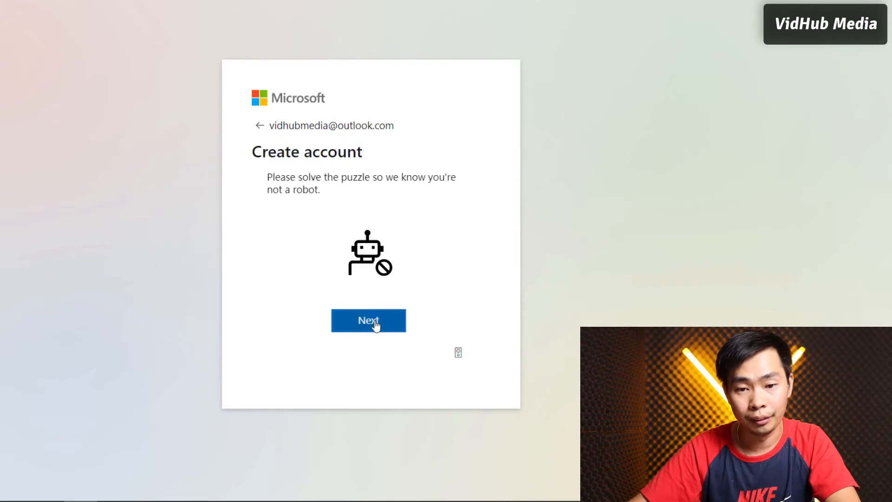
# Step: Rotate the puzzle's animal picture upright and submit it to finish sign-up
pyautogui.click(367, 320)
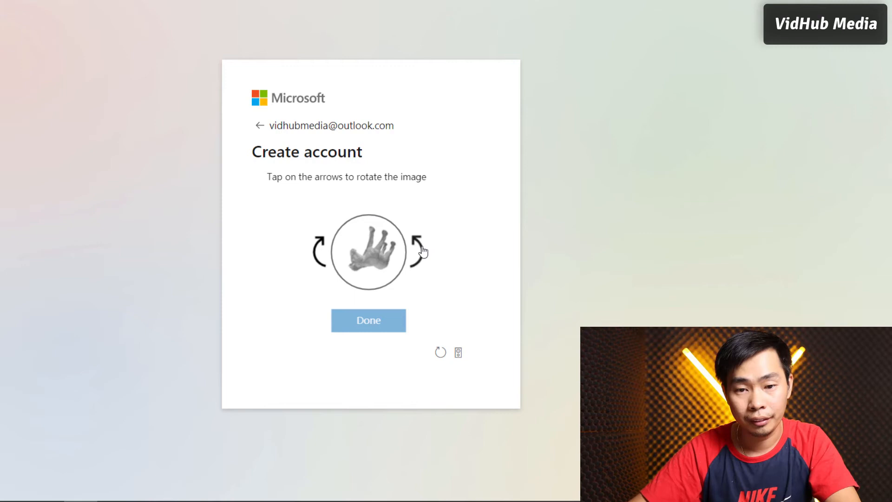
pyautogui.click(416, 241)
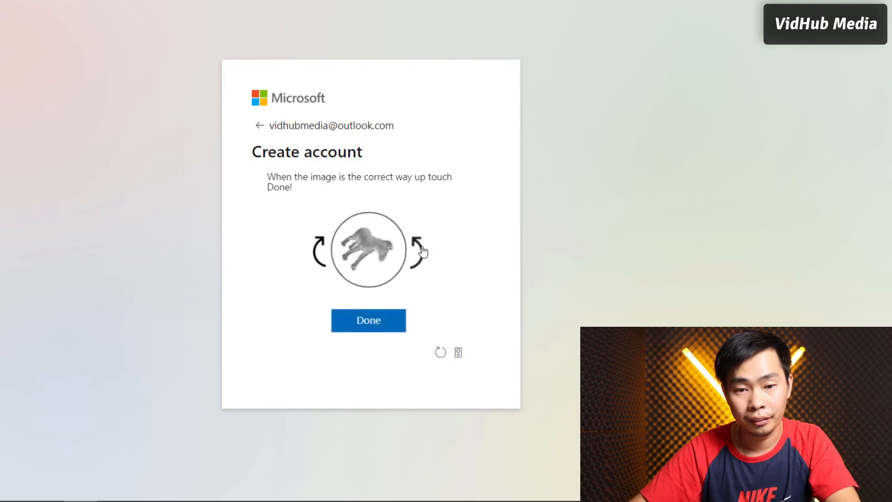
pyautogui.click(415, 249)
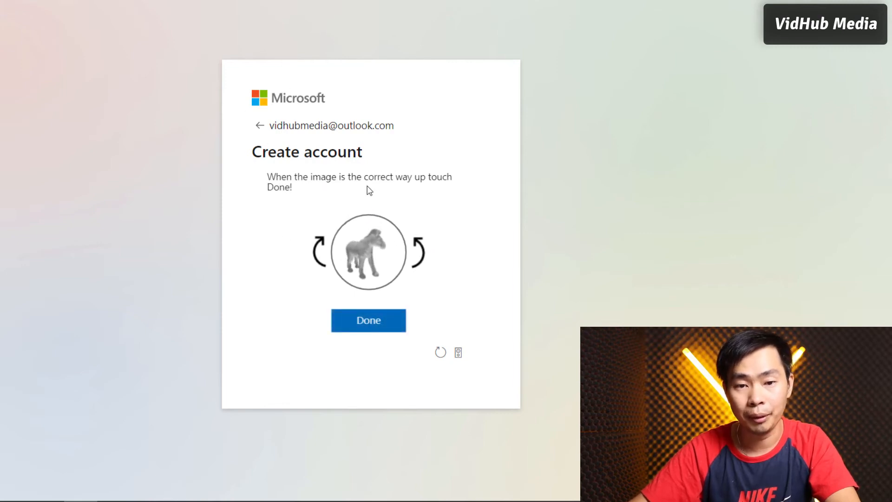
pyautogui.click(368, 319)
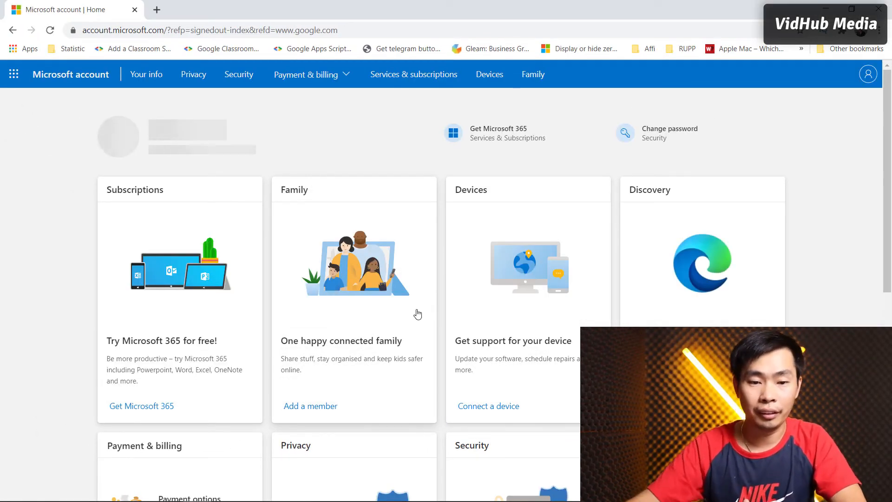
# Step: Scroll the account home page and follow the 'Add your name' link to Your info
pyautogui.scroll(-3)
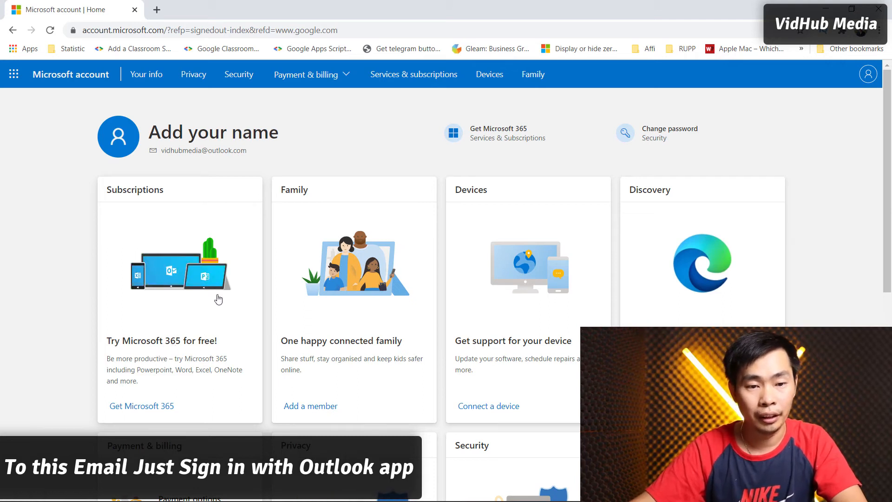
pyautogui.scroll(-3)
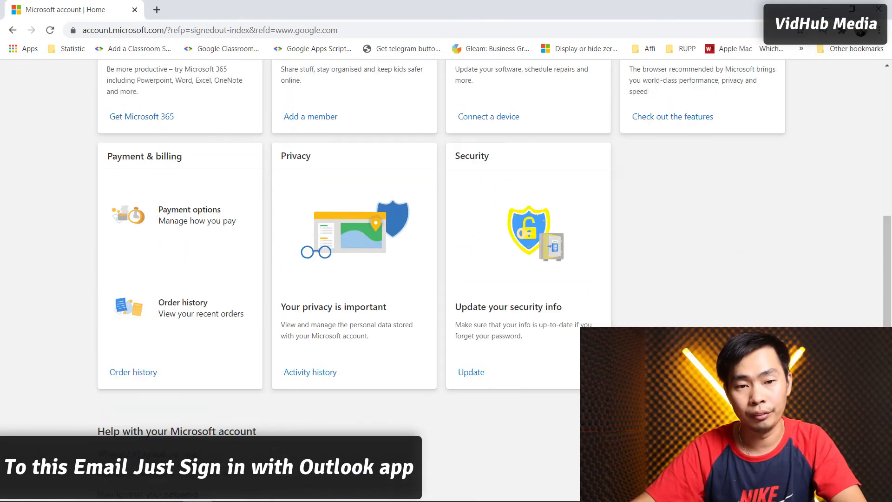
pyautogui.scroll(3)
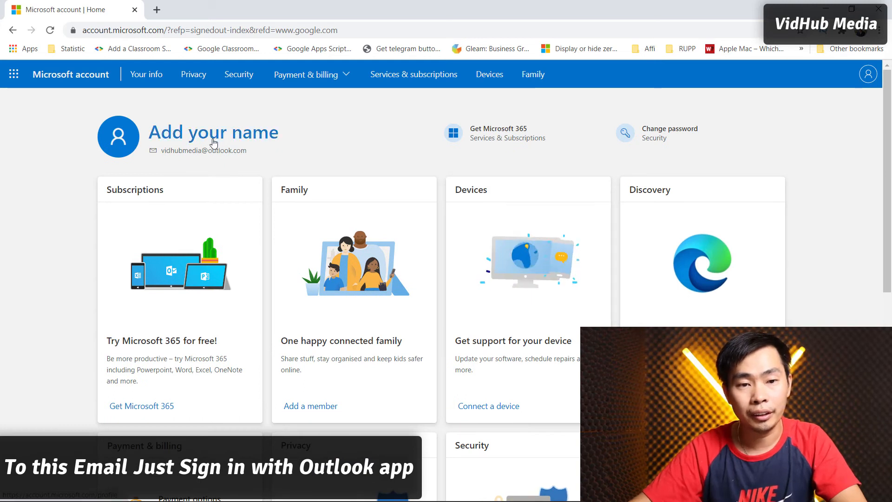
pyautogui.moveTo(353, 212)
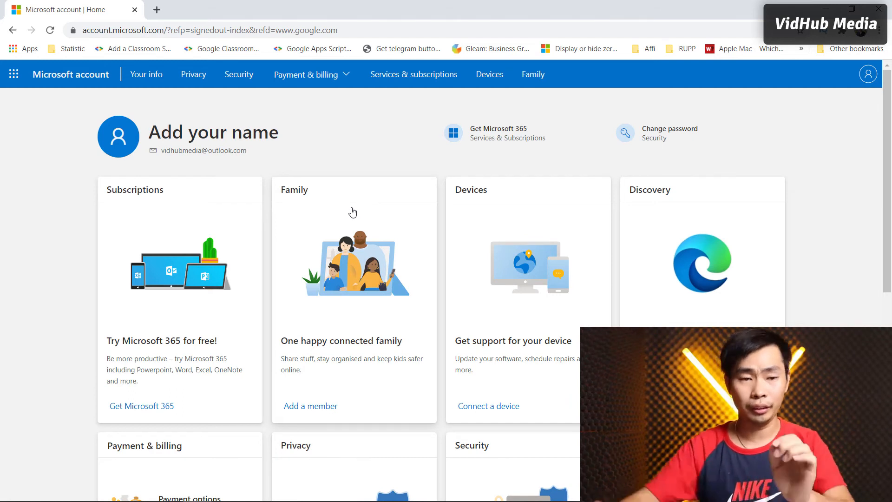
pyautogui.click(213, 131)
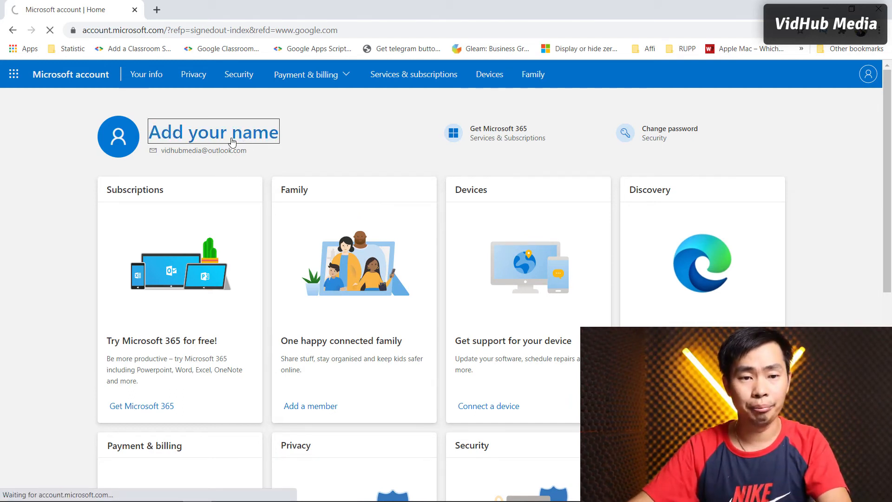
pyautogui.click(213, 131)
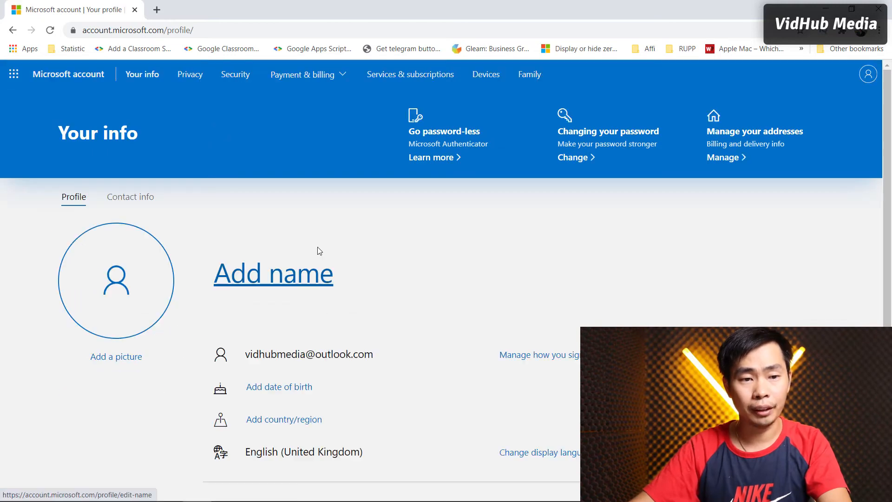
pyautogui.click(273, 273)
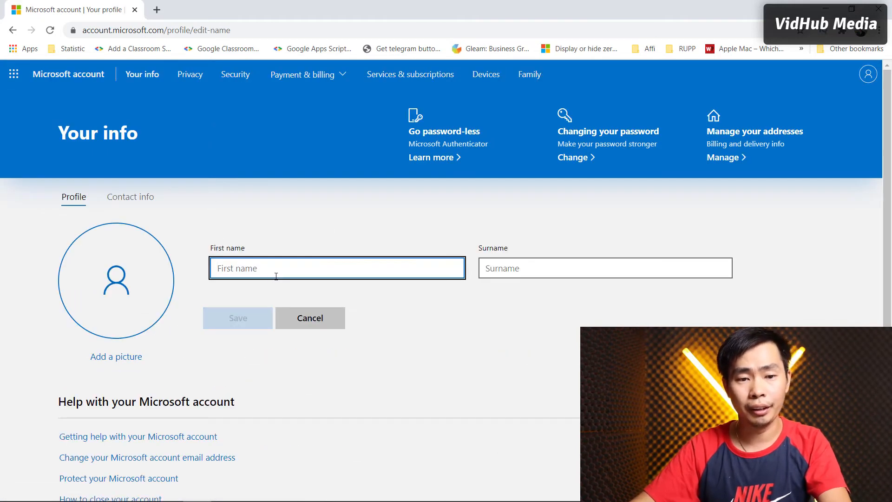
pyautogui.write('M')
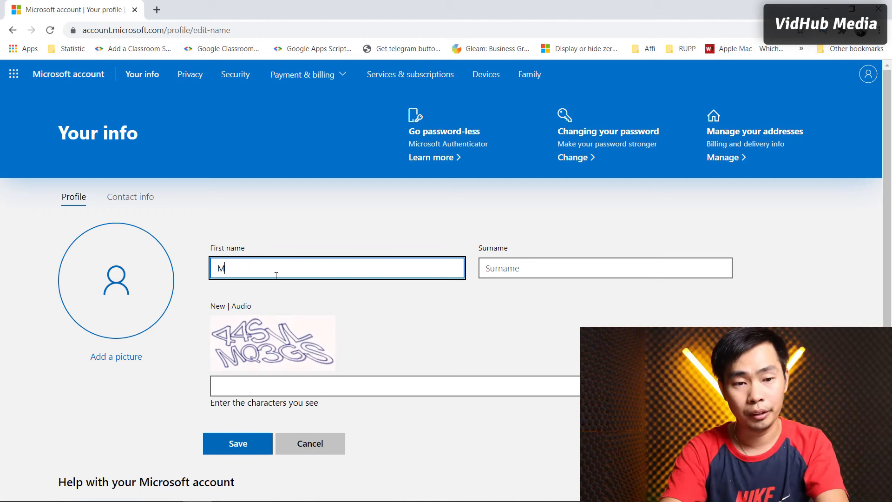
pyautogui.write('eng')
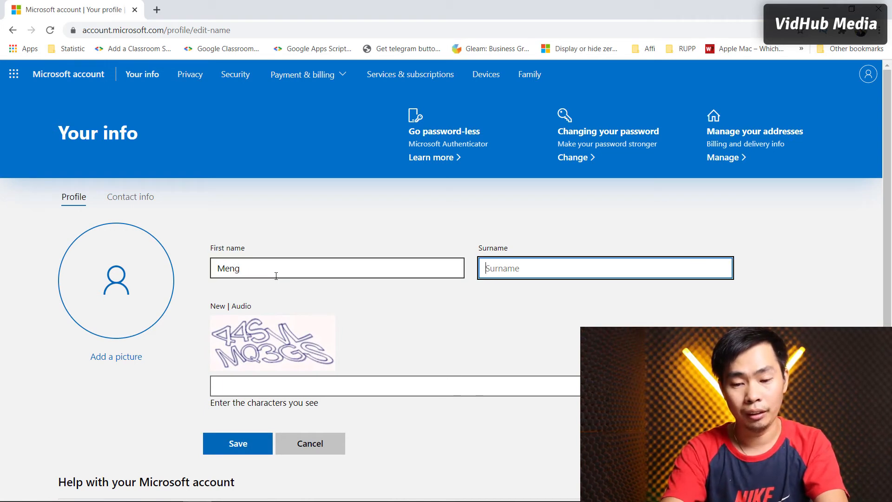
pyautogui.write('Meng')
pyautogui.click(337, 268)
pyautogui.write('H')
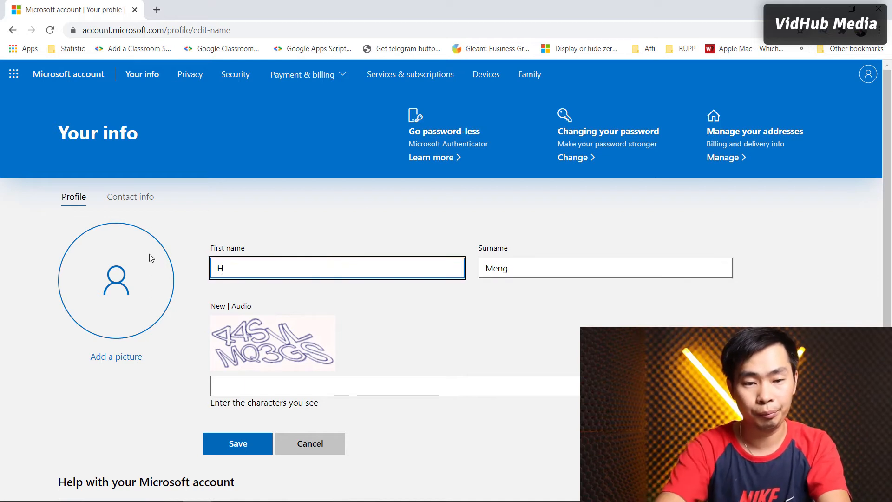
pyautogui.write('ann')
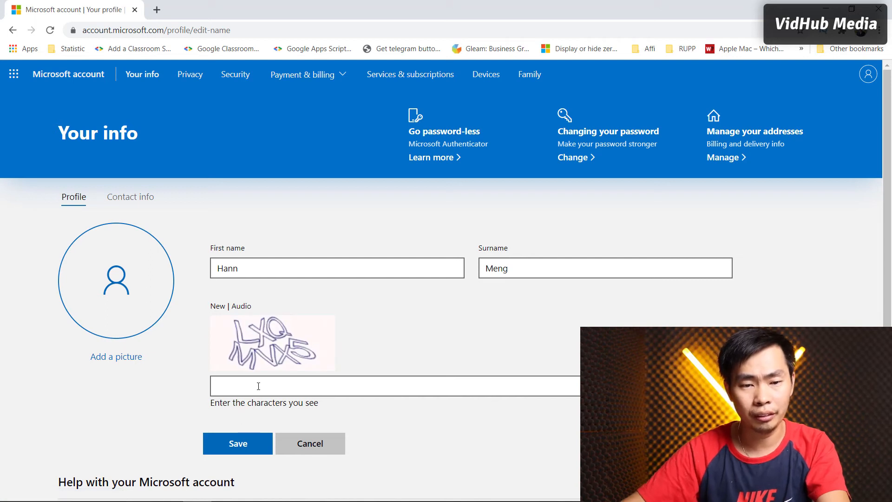
pyautogui.write('LX')
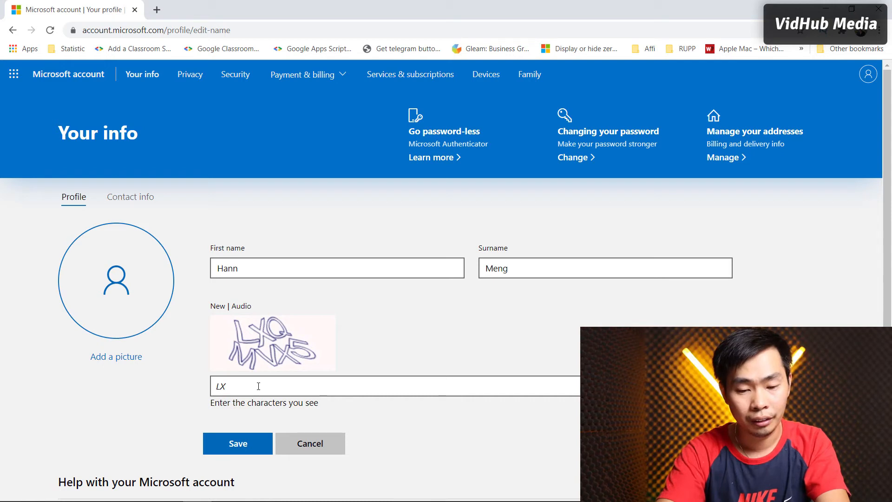
pyautogui.write('QMVX5')
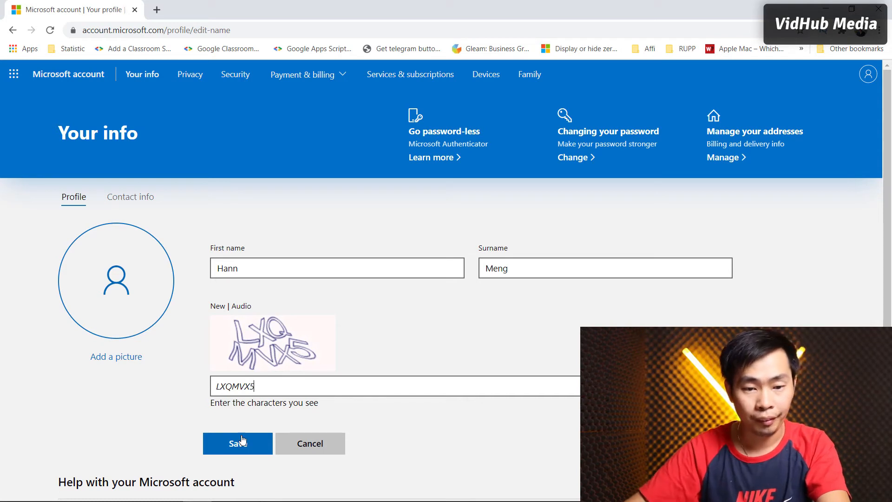
pyautogui.click(237, 443)
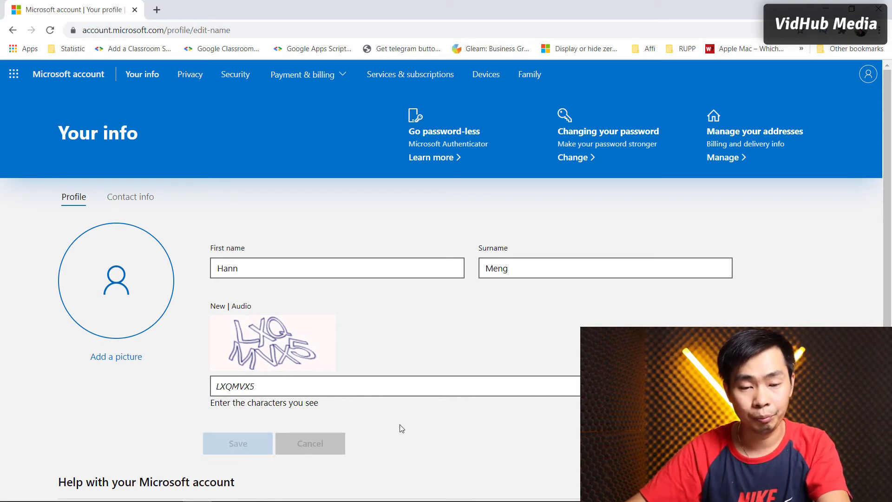
pyautogui.click(237, 443)
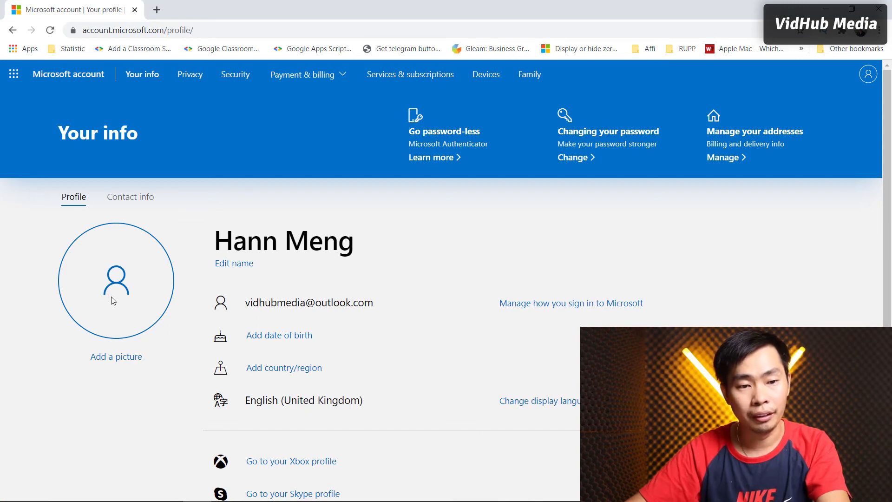
# Step: Add a profile picture by choosing a photo from drive D: and cropping it circularly
pyautogui.click(116, 356)
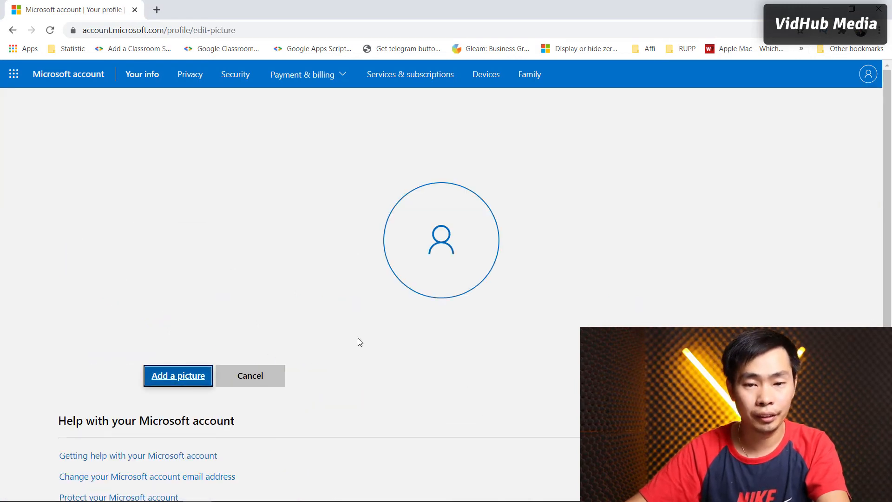
pyautogui.click(177, 375)
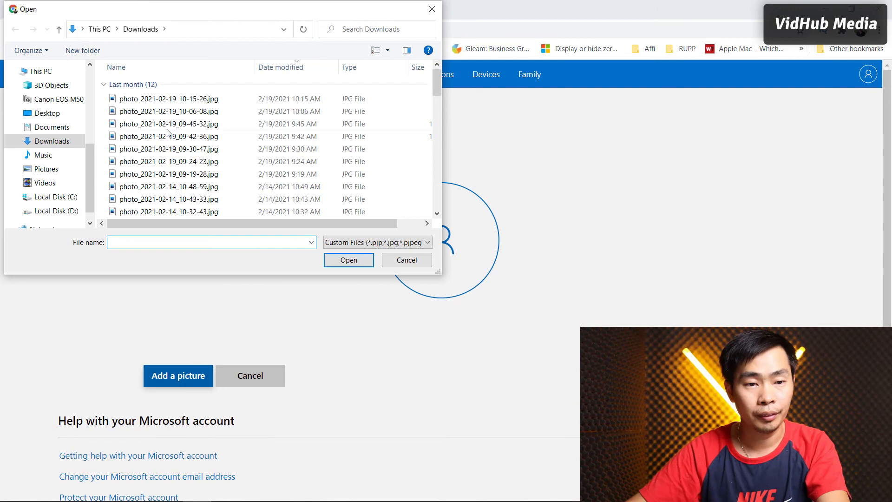
pyautogui.click(55, 192)
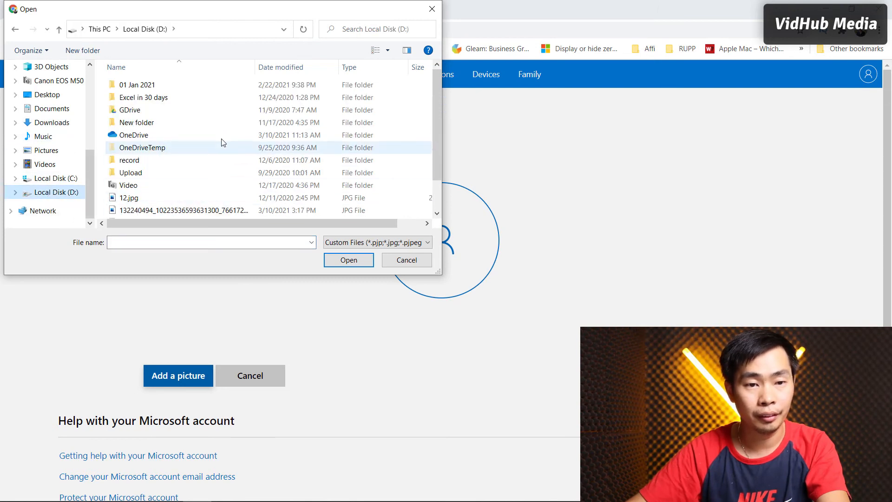
pyautogui.click(405, 260)
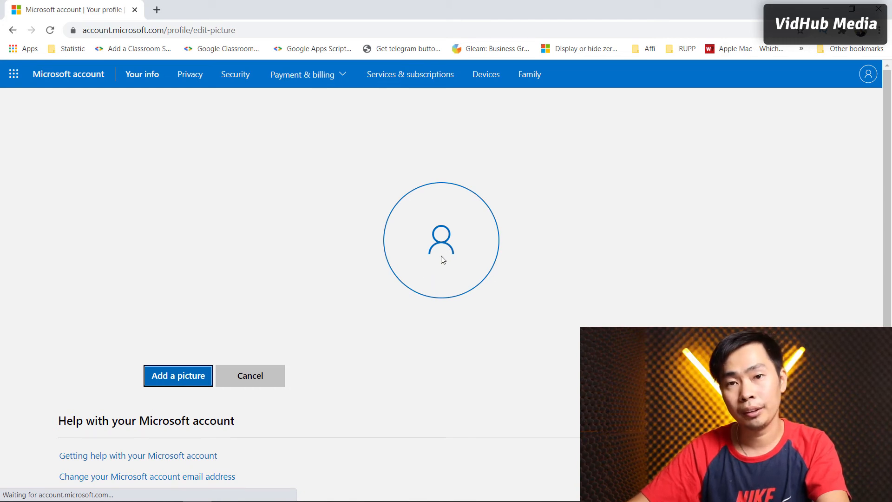
pyautogui.click(177, 375)
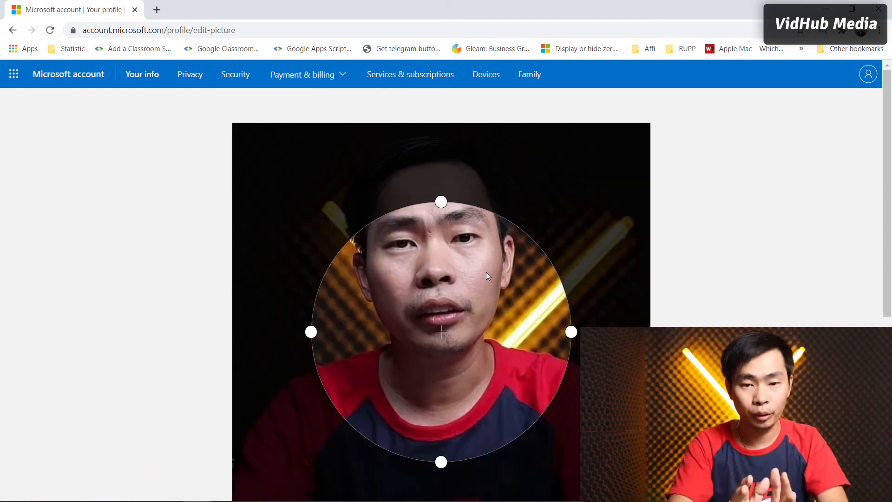
pyautogui.scroll(-3)
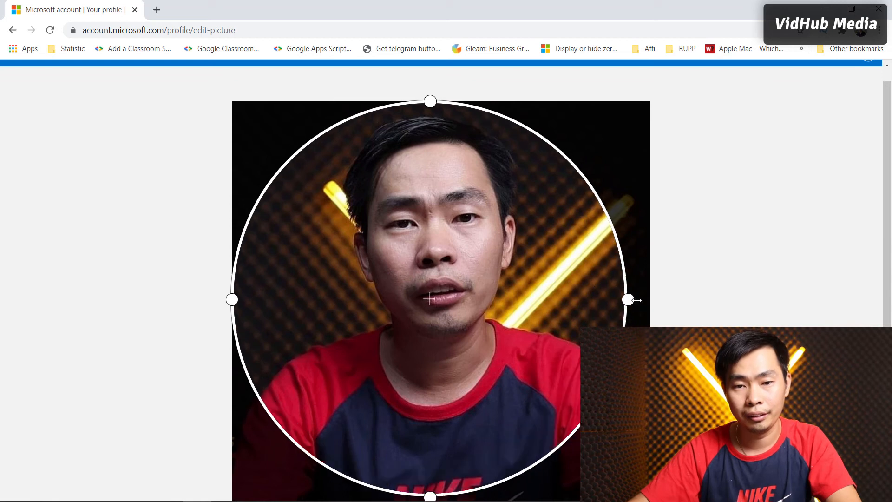
pyautogui.scroll(-3)
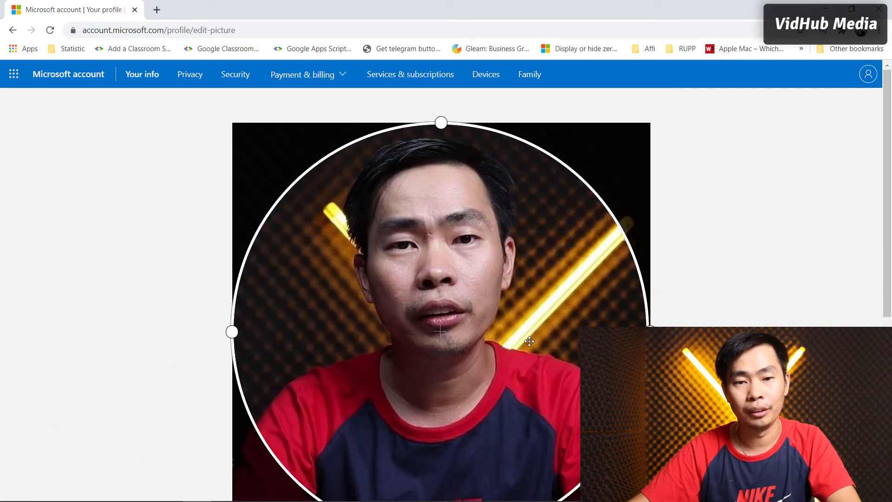
pyautogui.scroll(-3)
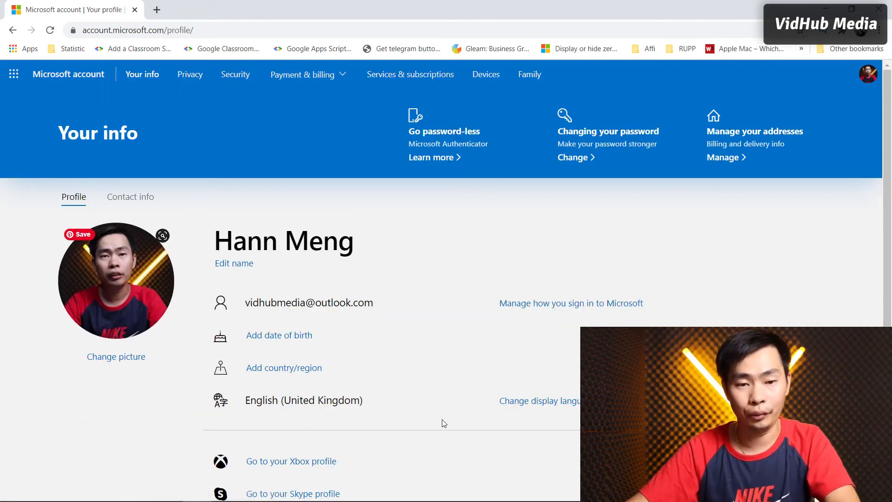
pyautogui.moveTo(278, 335)
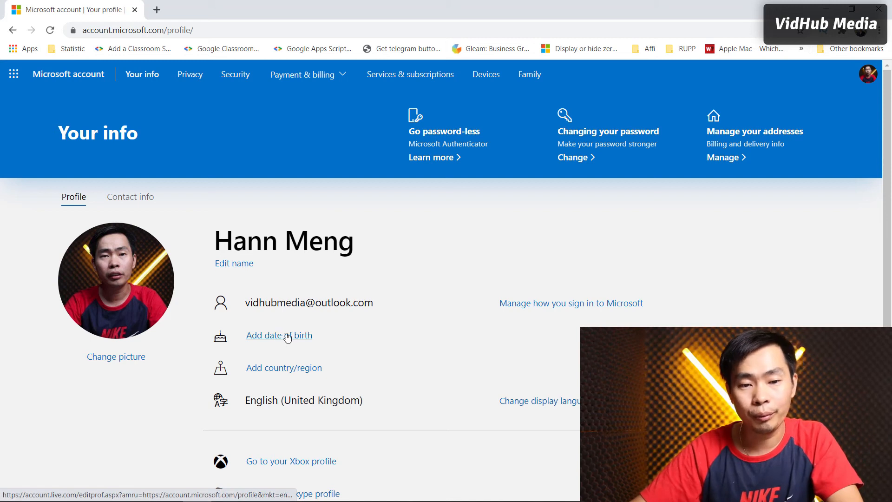
pyautogui.moveTo(284, 367)
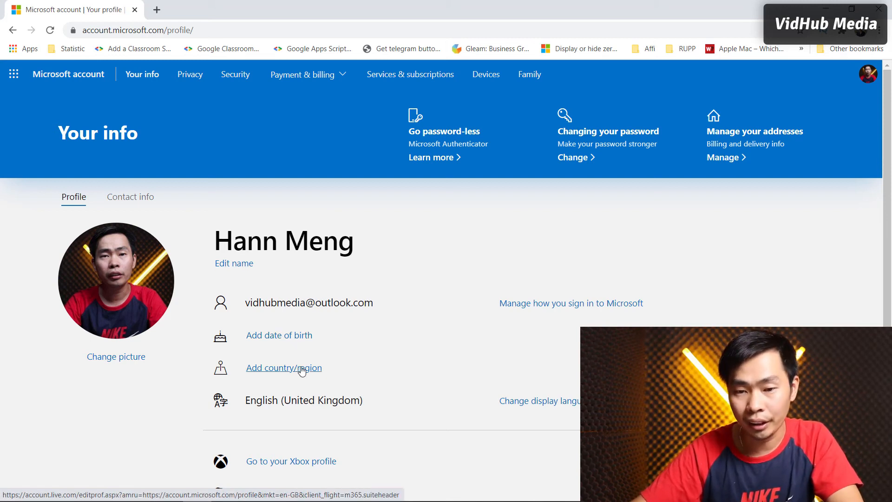
# Step: Scroll through Your info and switch to the Contact info tab
pyautogui.scroll(-3)
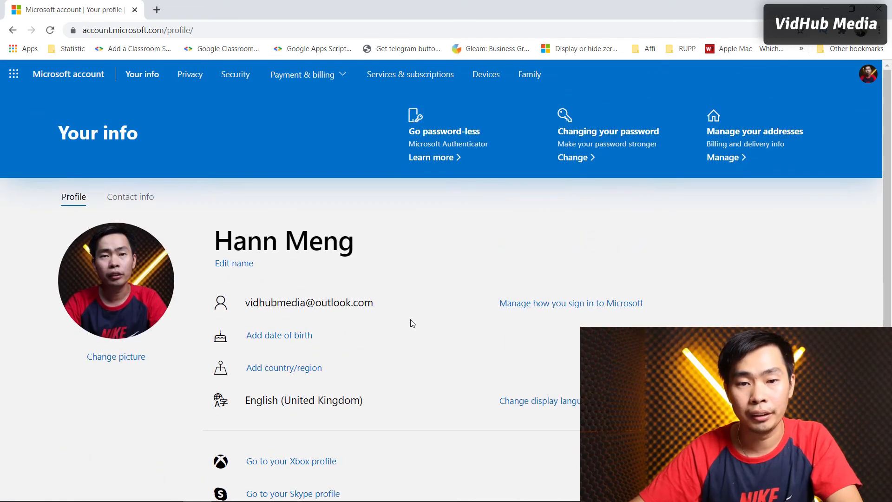
pyautogui.scroll(-3)
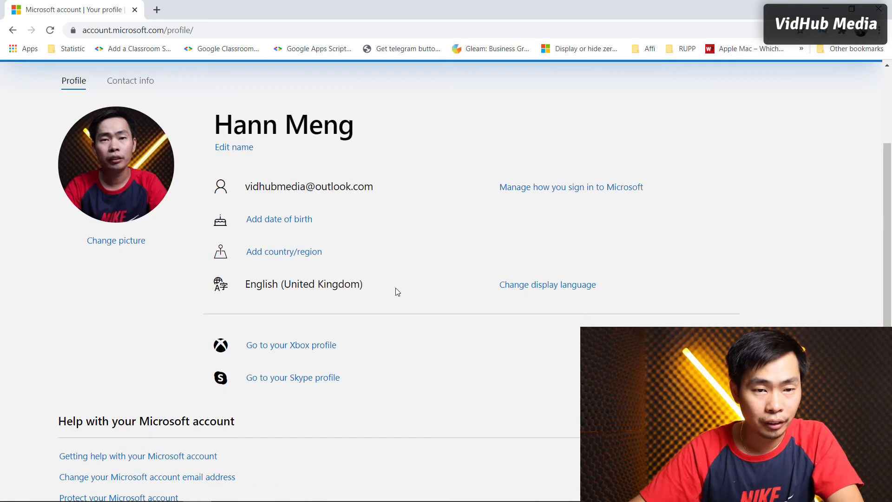
pyautogui.click(129, 80)
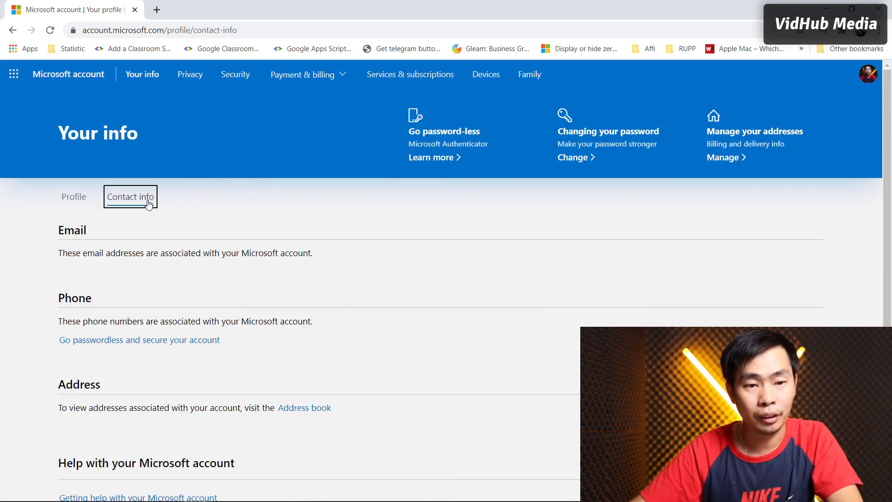
pyautogui.click(129, 196)
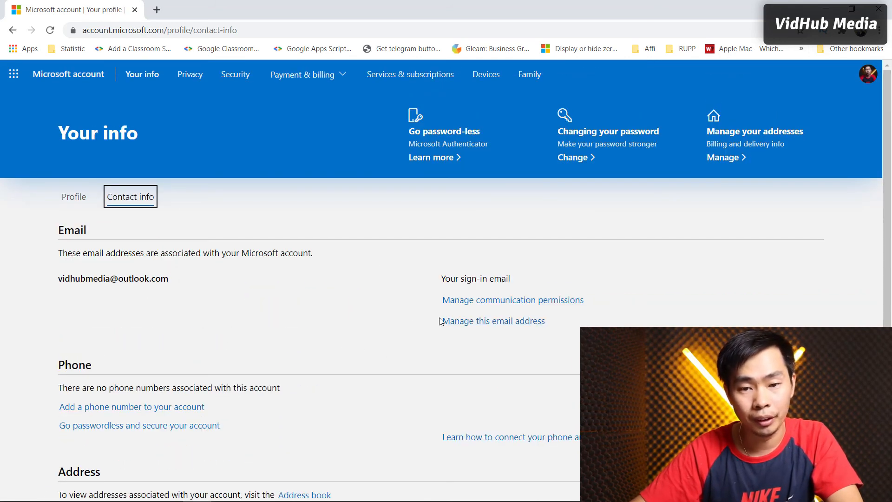
pyautogui.scroll(-3)
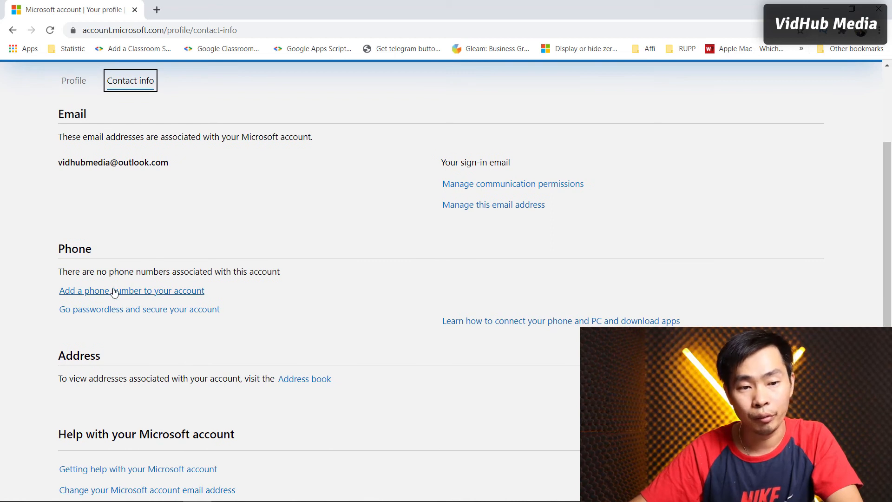
pyautogui.scroll(-3)
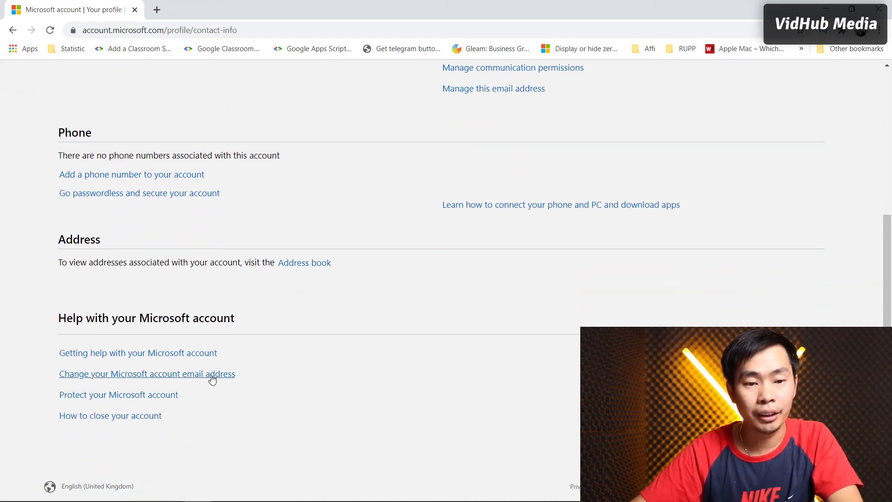
pyautogui.moveTo(119, 394)
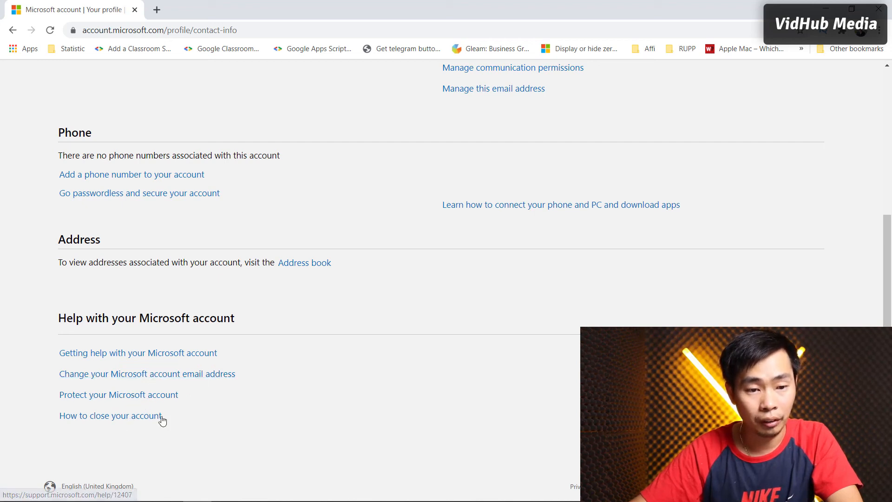
pyautogui.scroll(3)
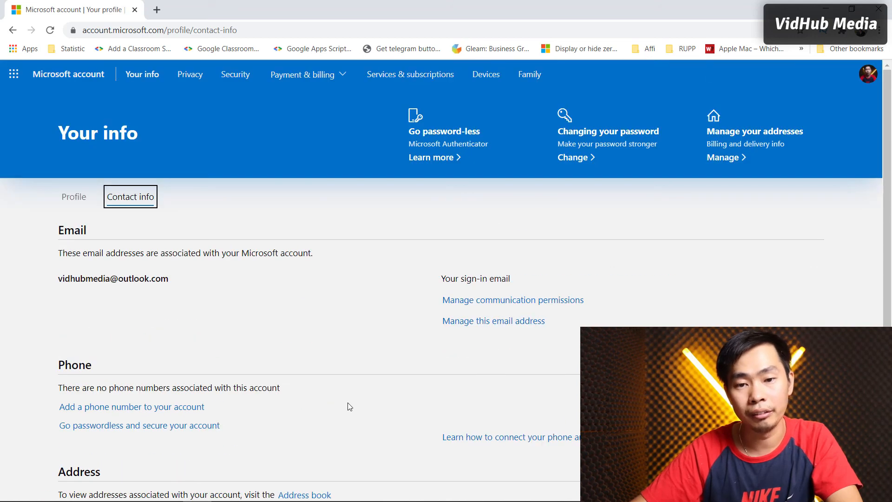
pyautogui.moveTo(628, 156)
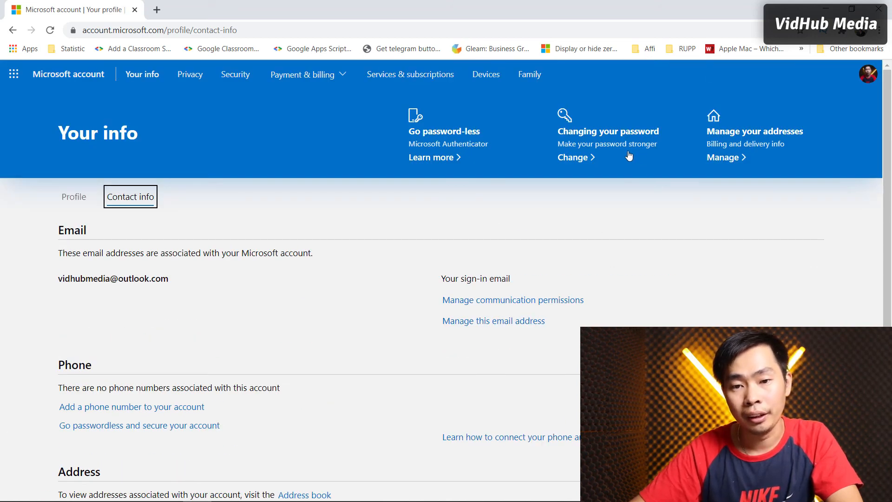
pyautogui.moveTo(535, 145)
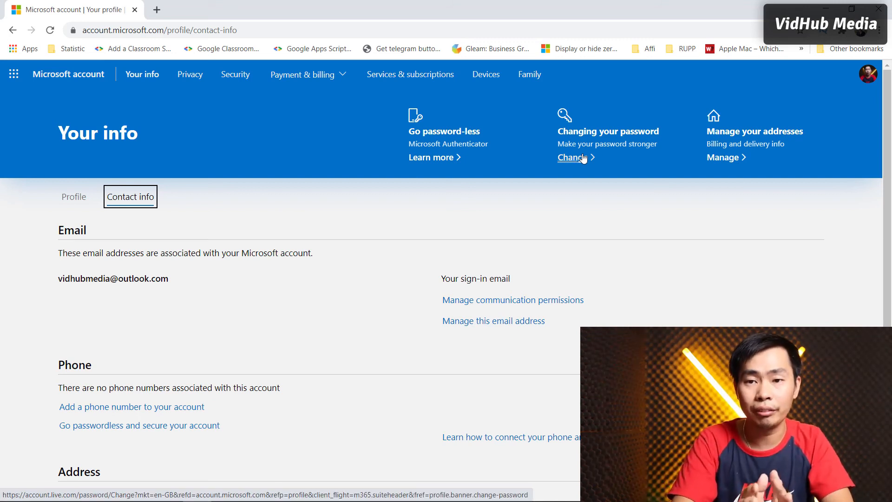
pyautogui.click(573, 157)
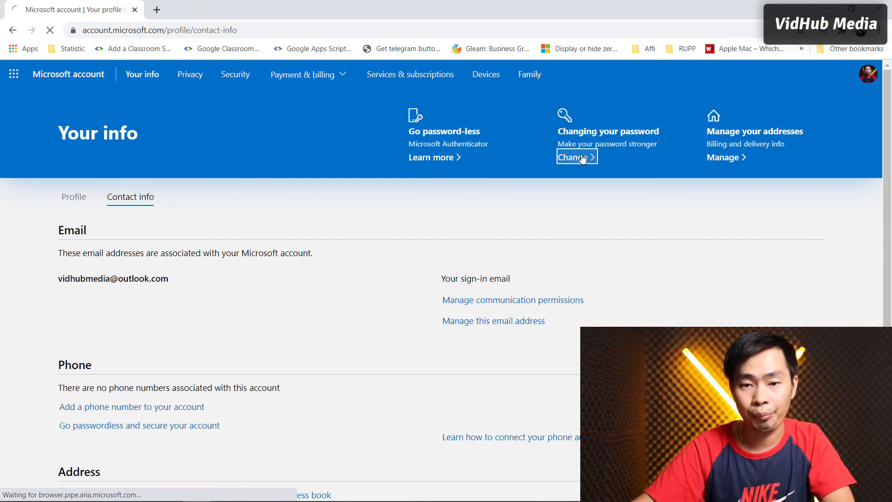
pyautogui.click(575, 157)
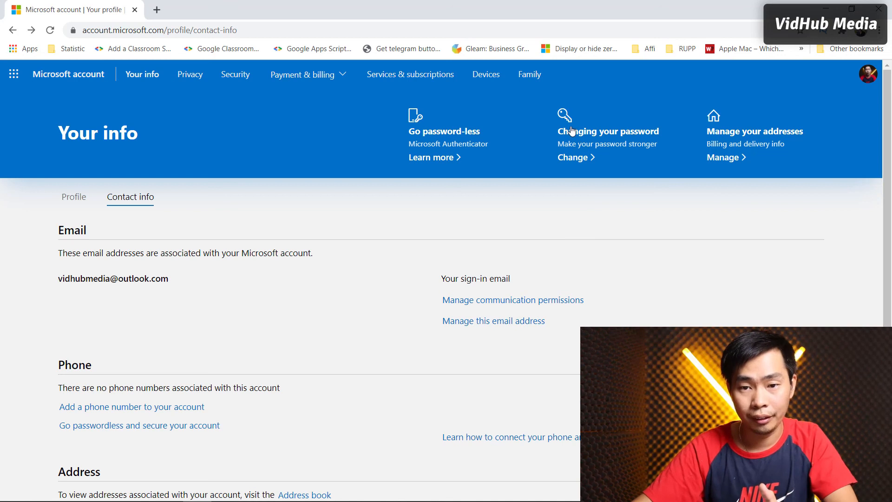
pyautogui.moveTo(73, 196)
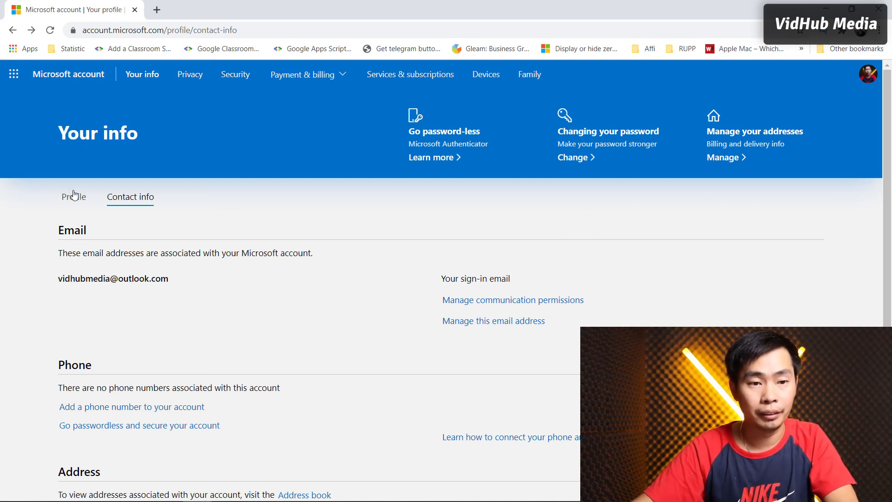
pyautogui.click(73, 196)
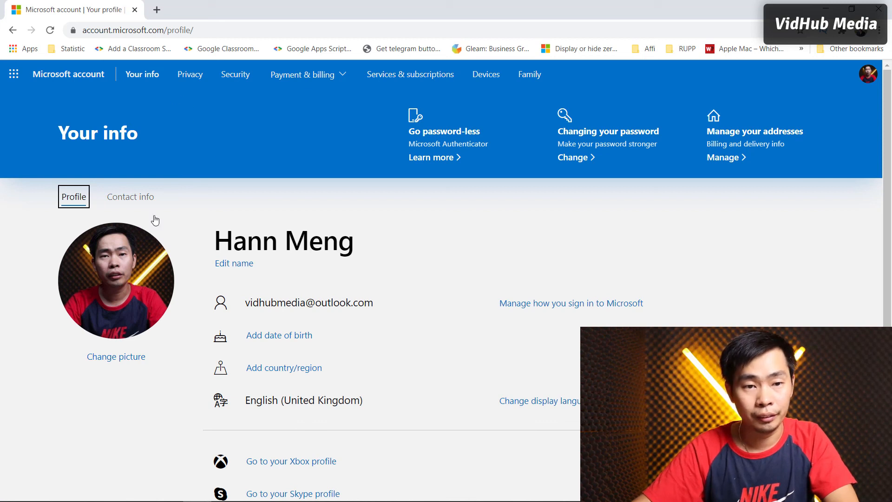
pyautogui.scroll(-3)
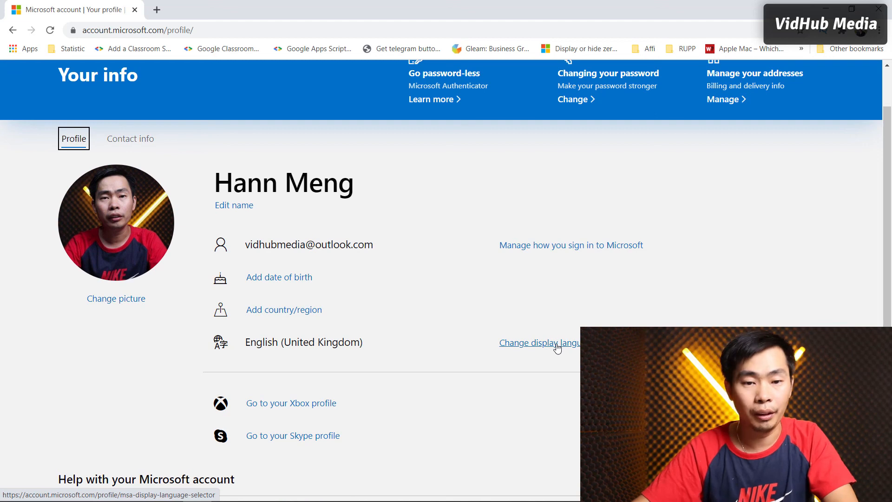
pyautogui.scroll(-3)
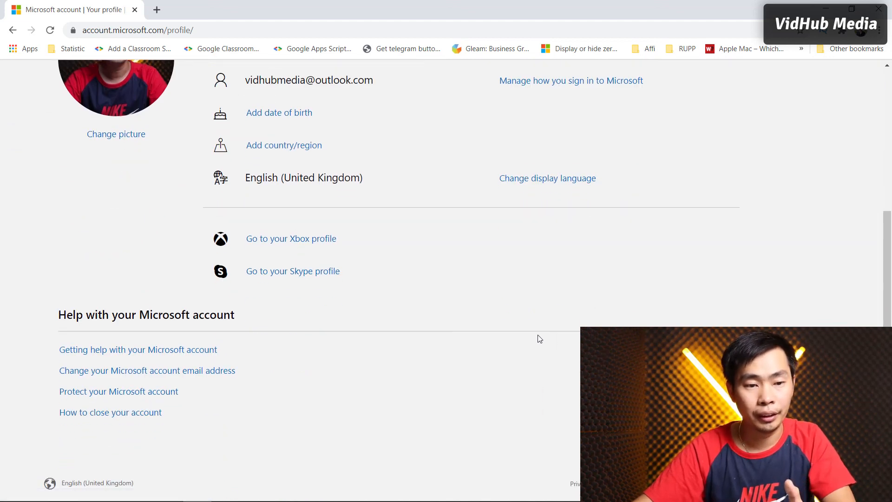